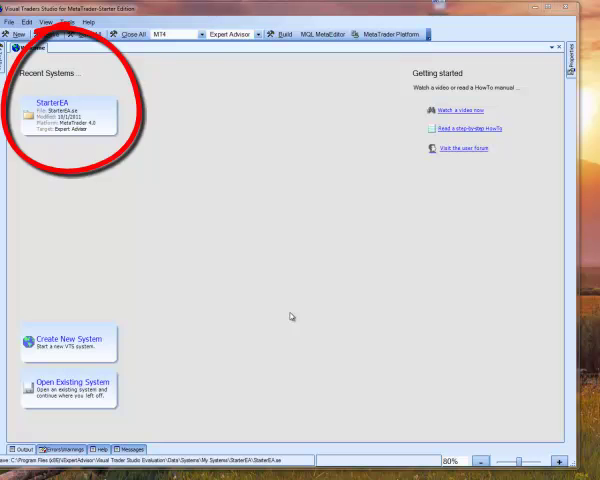
- Open the StarterEA system from Recent Systems, then open its QsCloseSellLogic function drawing
{"action": "double_click", "coordinate": [65, 112]}
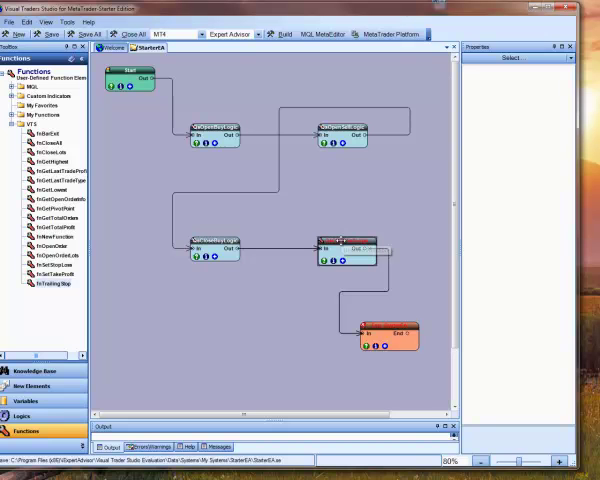
{"action": "double_click", "coordinate": [350, 245]}
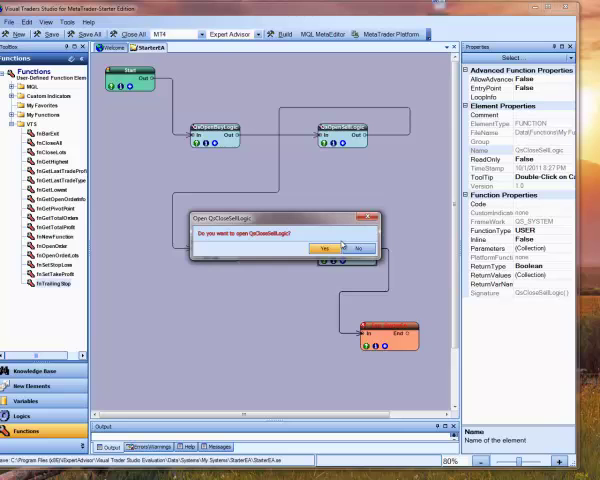
{"action": "left_click", "coordinate": [325, 248]}
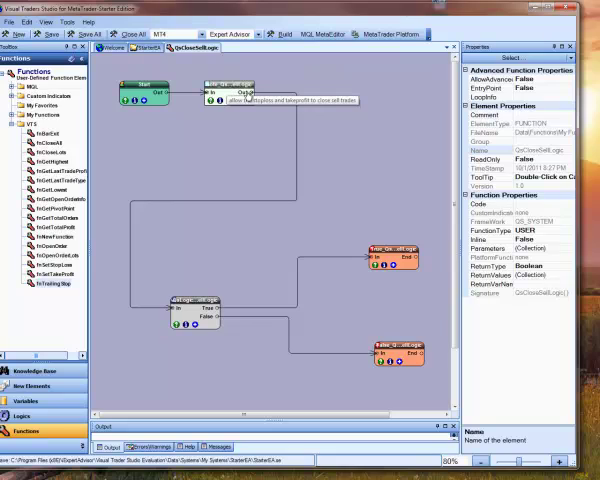
- Append 'allow user to set trailing stop' to the QsCloseSellLogic note and save it
{"action": "double_click", "coordinate": [220, 95]}
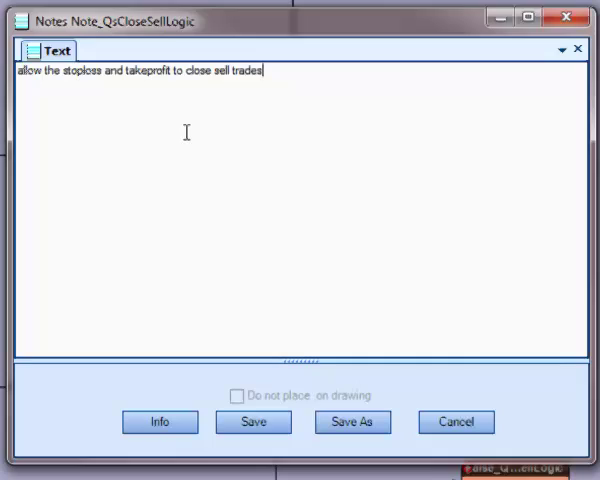
{"action": "type", "text": ". allow"}
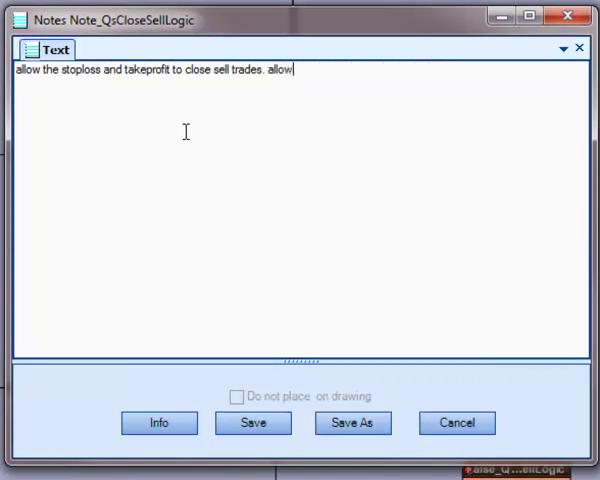
{"action": "type", "text": "user"}
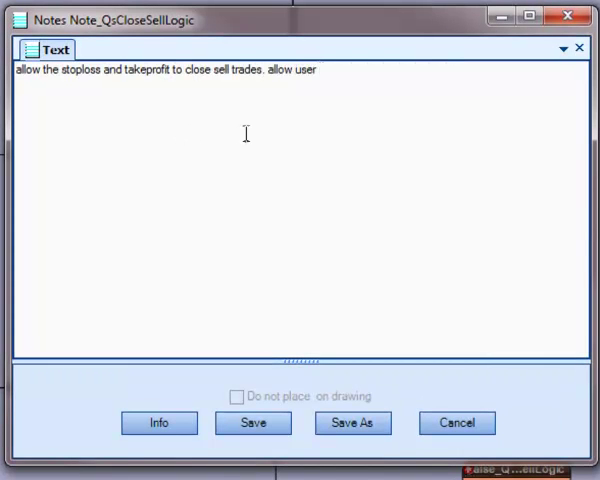
{"action": "type", "text": "to set t"}
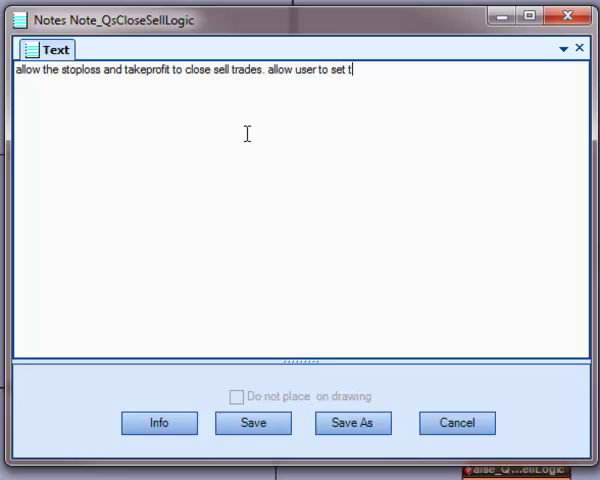
{"action": "type", "text": "railing stop"}
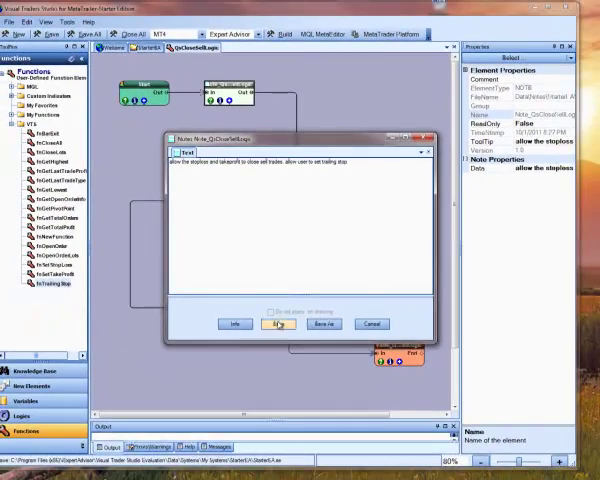
{"action": "left_click", "coordinate": [277, 323]}
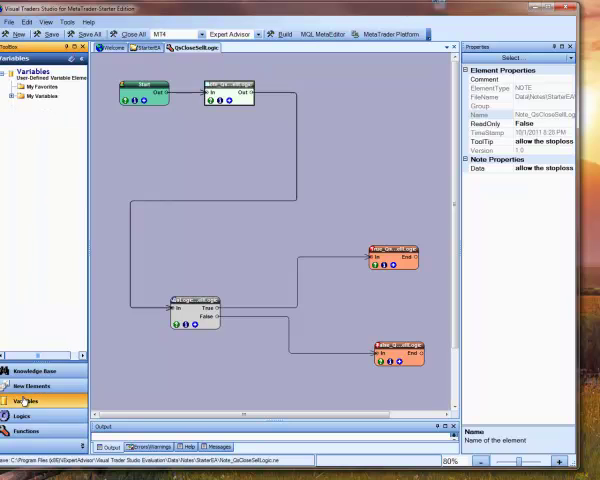
- Add a new variable element with Boolean type and Extern scope
{"action": "left_click", "coordinate": [44, 385]}
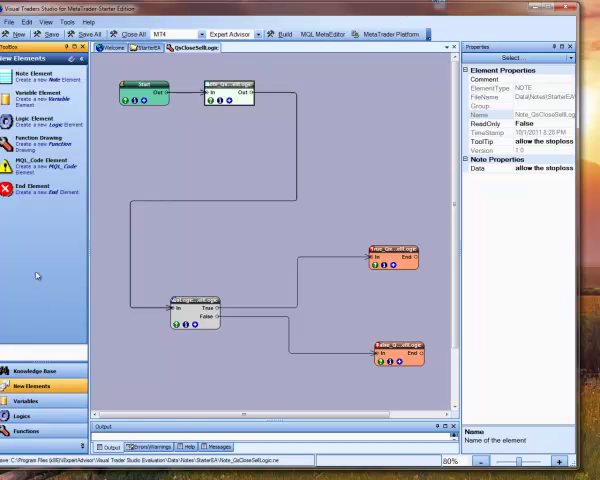
{"action": "mouse_move", "coordinate": [26, 117]}
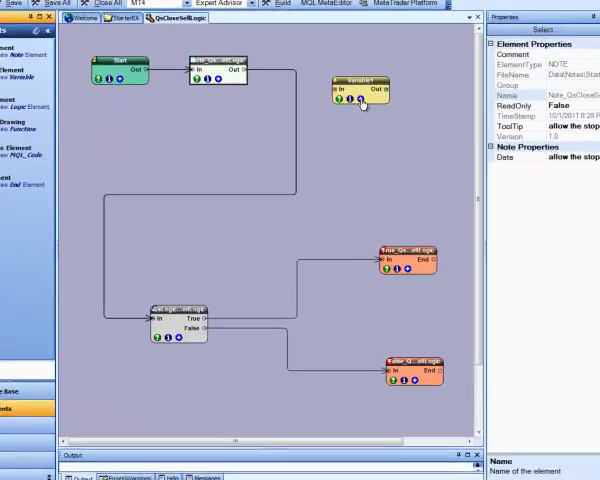
{"action": "double_click", "coordinate": [360, 95]}
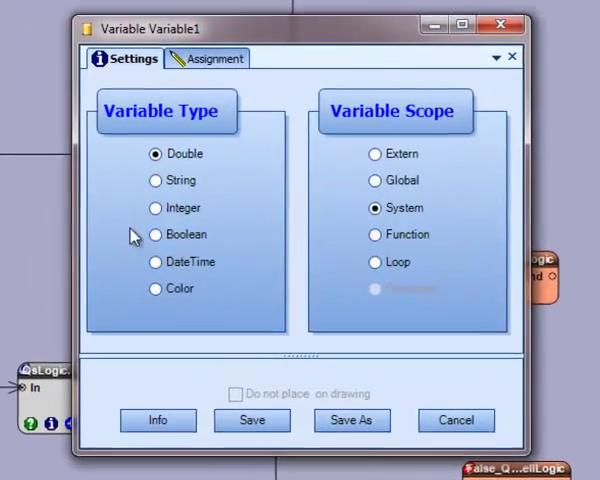
{"action": "left_click", "coordinate": [155, 234]}
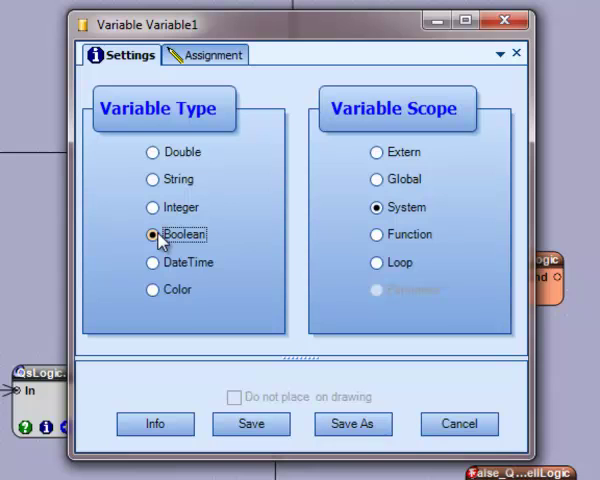
{"action": "left_click", "coordinate": [375, 152]}
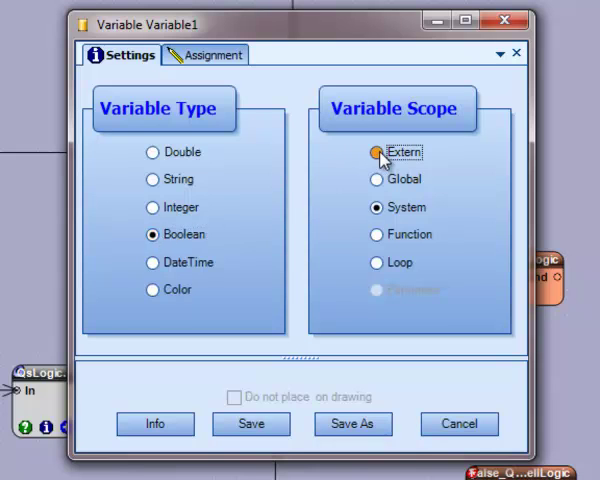
{"action": "left_click", "coordinate": [375, 152]}
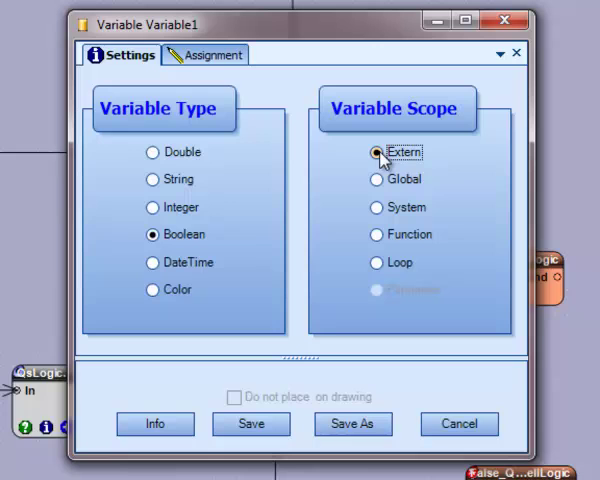
- Give the variable a default value of false and name it setTrailingStop
{"action": "left_click", "coordinate": [205, 55]}
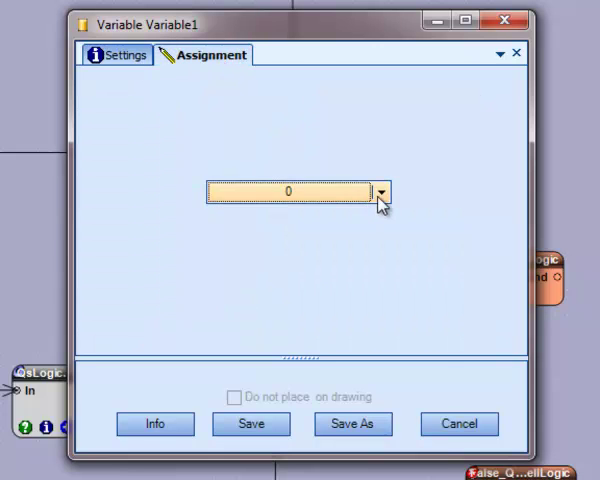
{"action": "left_click", "coordinate": [384, 191]}
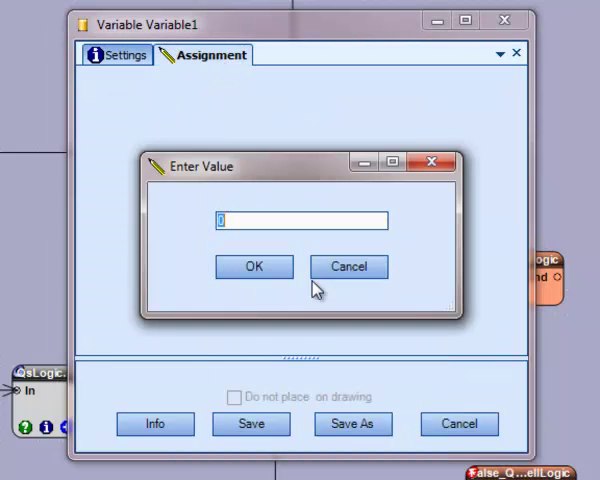
{"action": "type", "text": "false"}
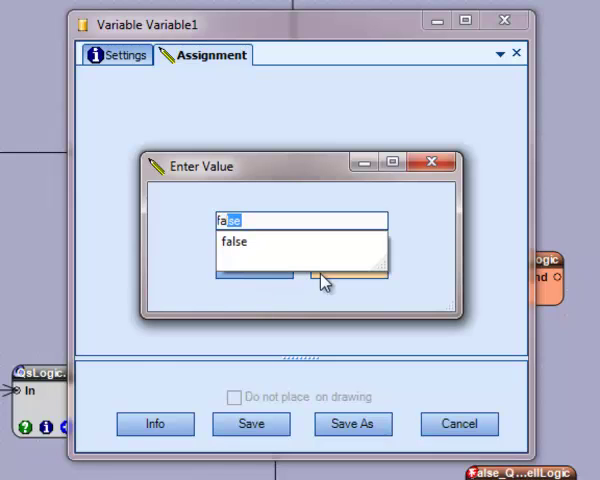
{"action": "left_click", "coordinate": [234, 241]}
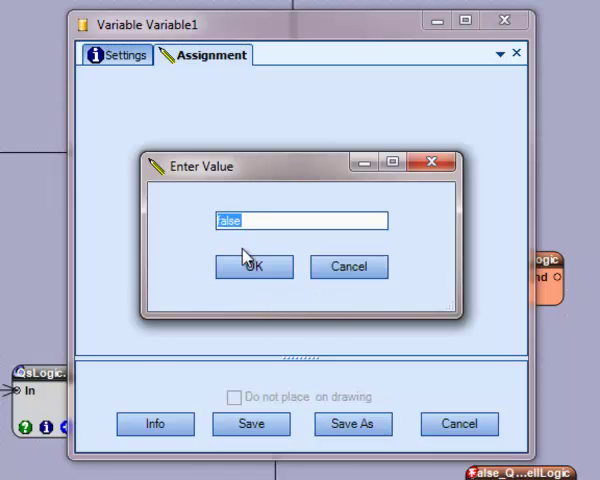
{"action": "left_click", "coordinate": [352, 424]}
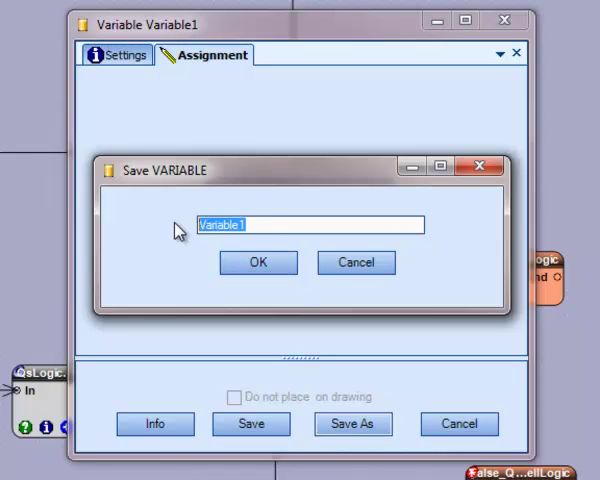
{"action": "type", "text": "set T"}
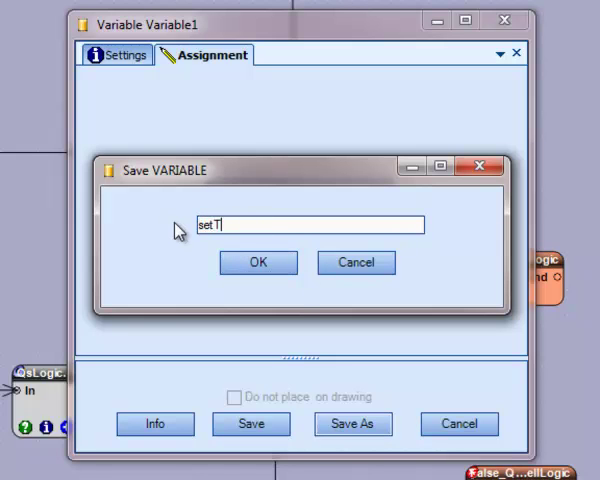
{"action": "type", "text": "railingStop"}
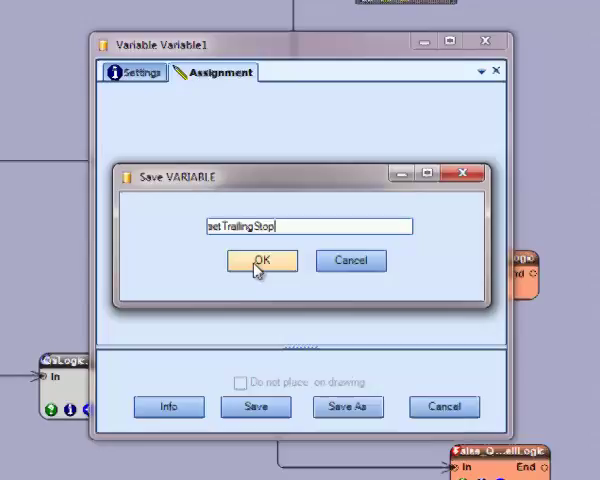
{"action": "left_click", "coordinate": [260, 261]}
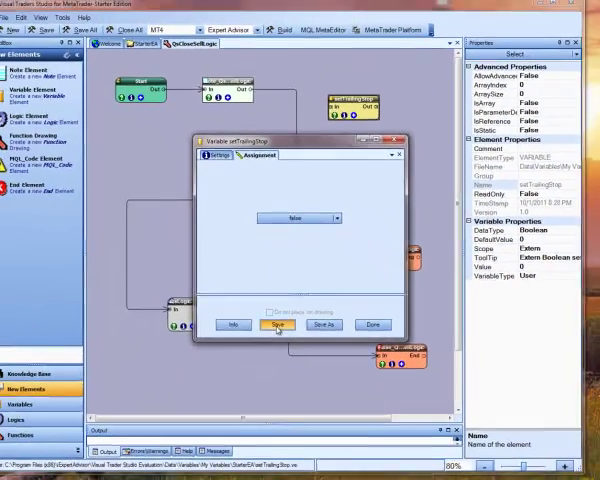
- Save setTrailingStop, place fnTrailingStop on the True branch, and build StarterEA without opening MetaTrader
{"action": "left_click", "coordinate": [274, 324]}
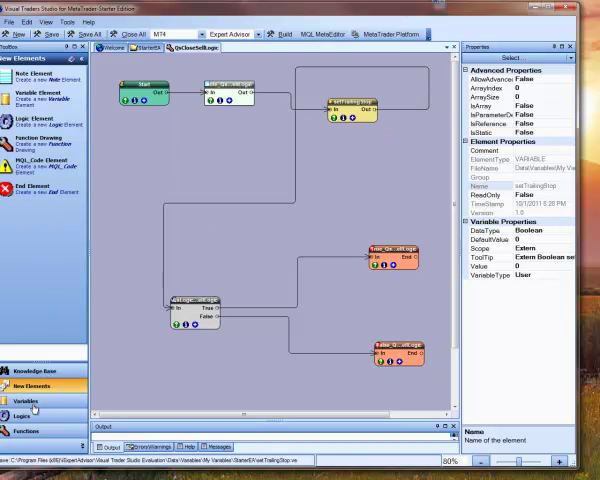
{"action": "left_click", "coordinate": [27, 431]}
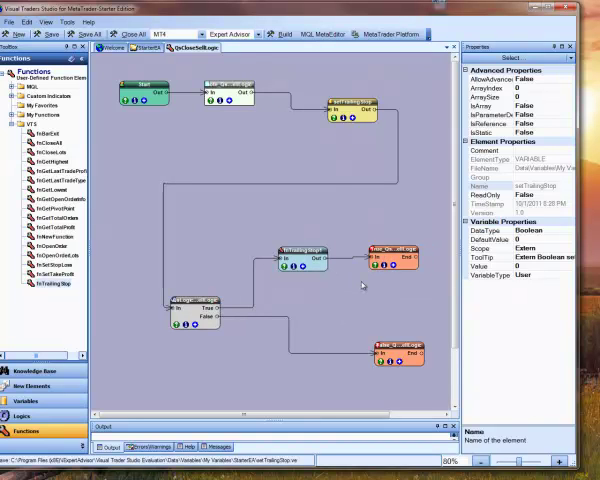
{"action": "left_click", "coordinate": [282, 34]}
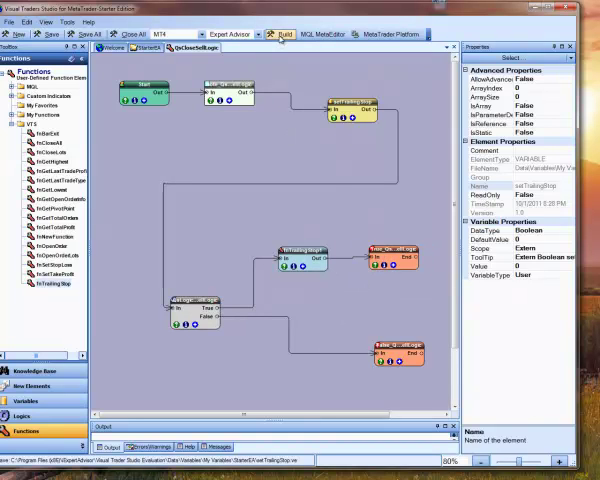
{"action": "left_click", "coordinate": [283, 33]}
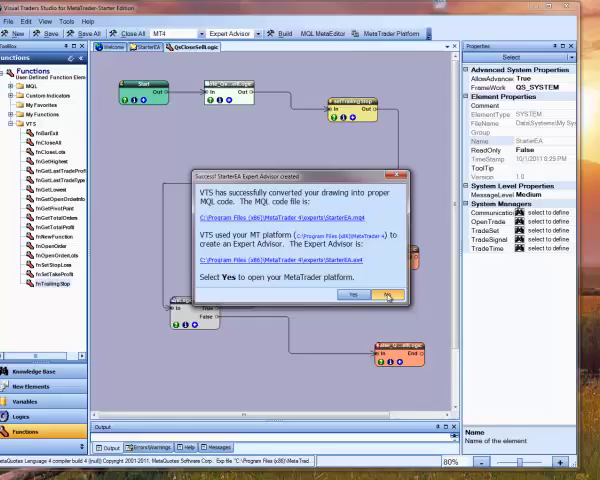
{"action": "left_click", "coordinate": [385, 293]}
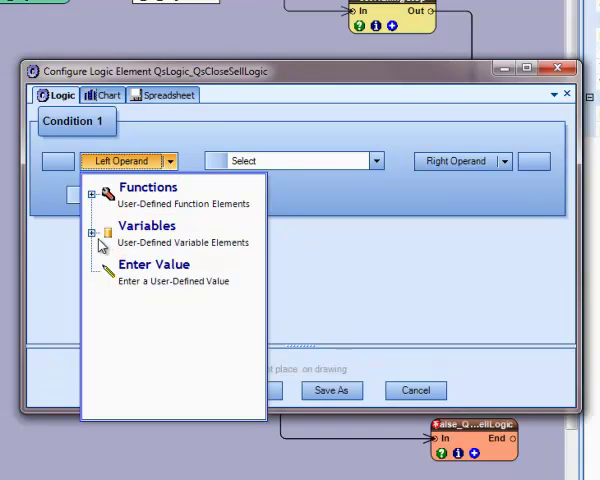
- Set the condition to setTrailingStop EQUAL true with RETURN_TRUE, and save it
{"action": "left_click", "coordinate": [91, 242]}
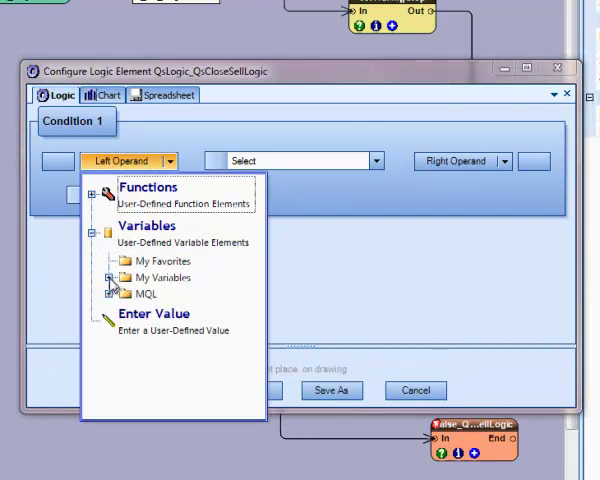
{"action": "left_click", "coordinate": [111, 278]}
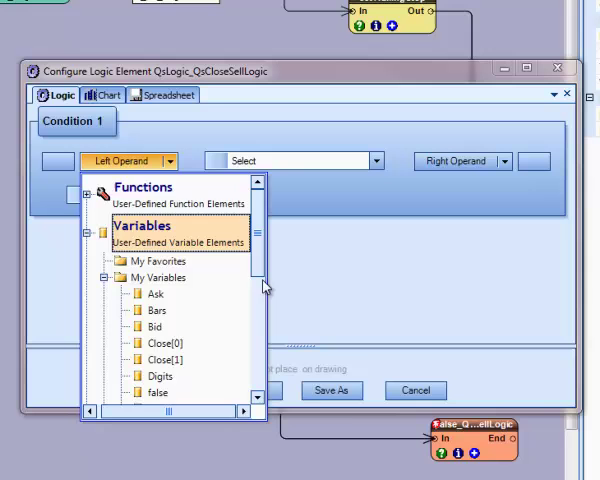
{"action": "scroll", "scroll_direction": "down", "scroll_amount": 3}
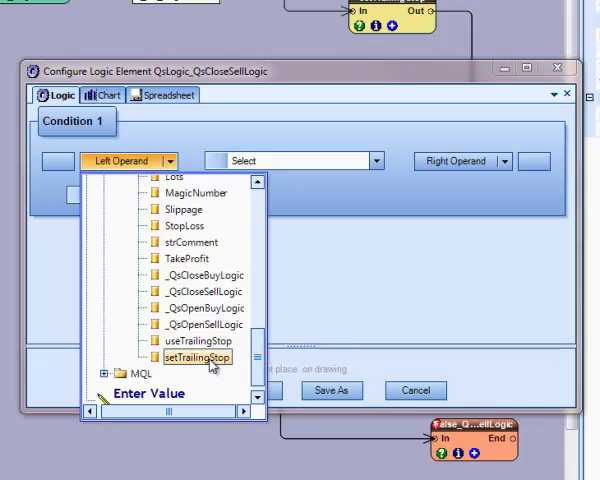
{"action": "left_click", "coordinate": [193, 357]}
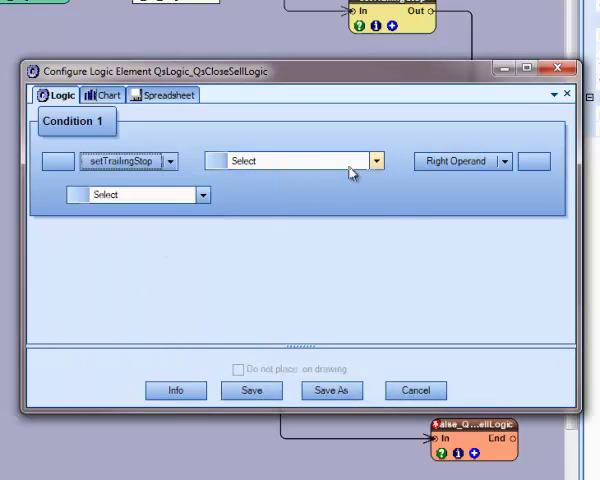
{"action": "left_click", "coordinate": [290, 160]}
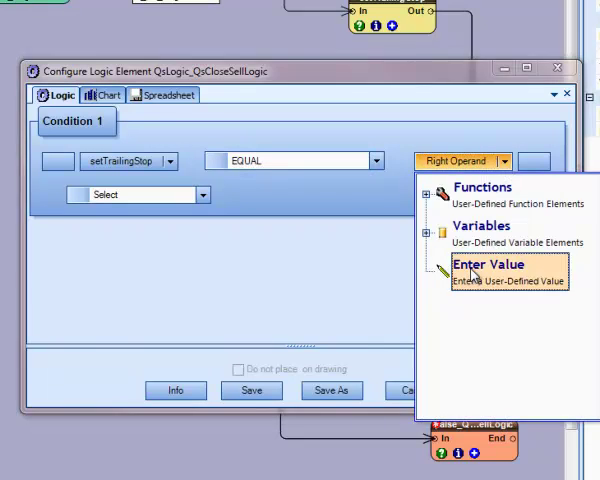
{"action": "left_click", "coordinate": [489, 264]}
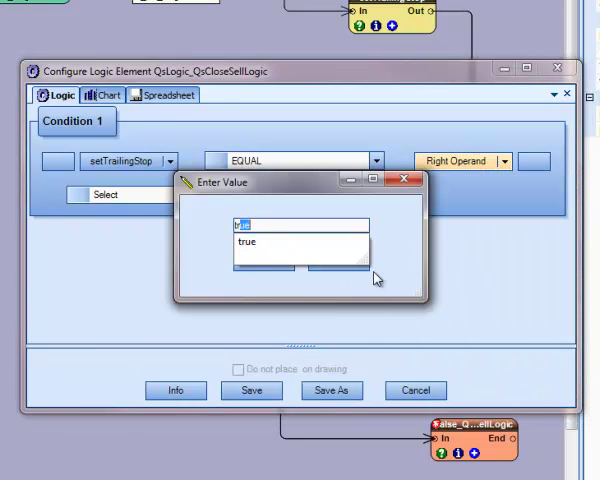
{"action": "left_click", "coordinate": [252, 243]}
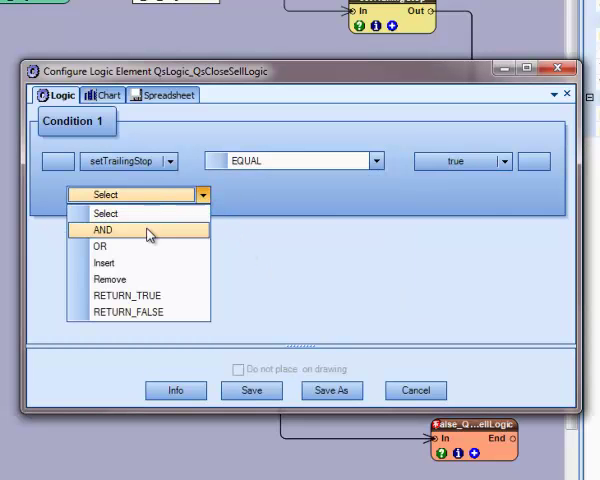
{"action": "left_click", "coordinate": [127, 295]}
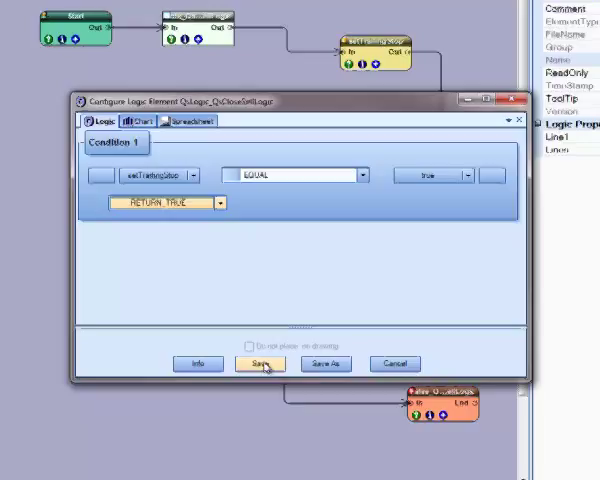
{"action": "left_click", "coordinate": [250, 363]}
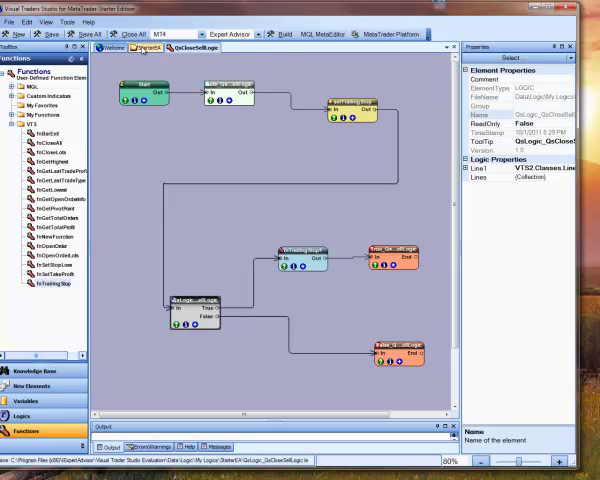
- Rebuild StarterEA from its main drawing and open the advisor in MetaTrader
{"action": "left_click", "coordinate": [281, 33]}
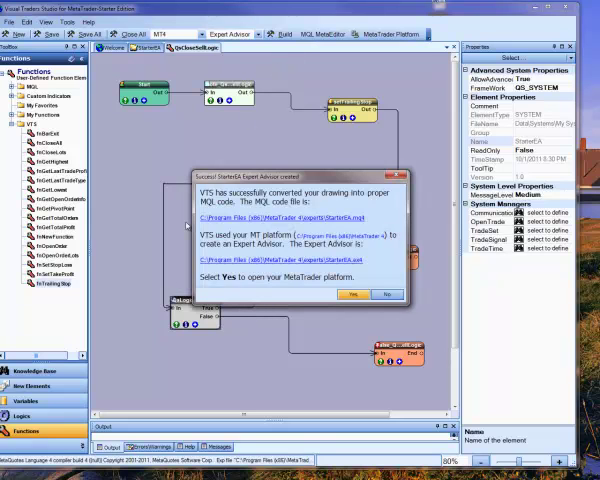
{"action": "left_click", "coordinate": [351, 293]}
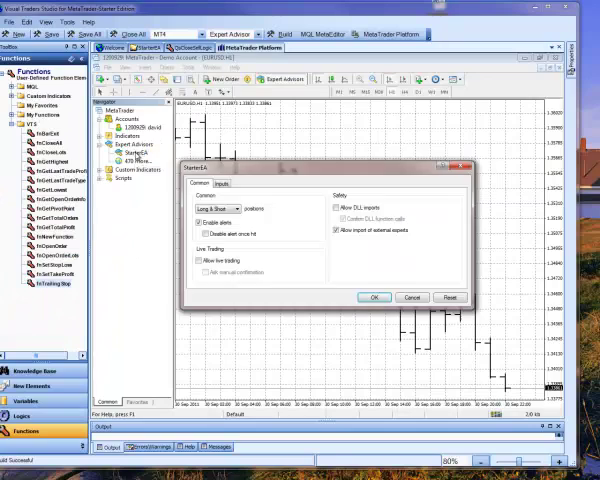
- Check the setTrailingStop input in StarterEA's Inputs tab and attach the expert to the chart
{"action": "left_click", "coordinate": [221, 183]}
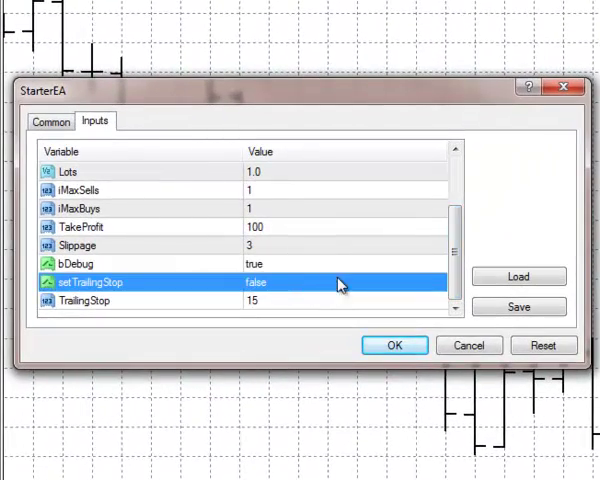
{"action": "left_click", "coordinate": [440, 282]}
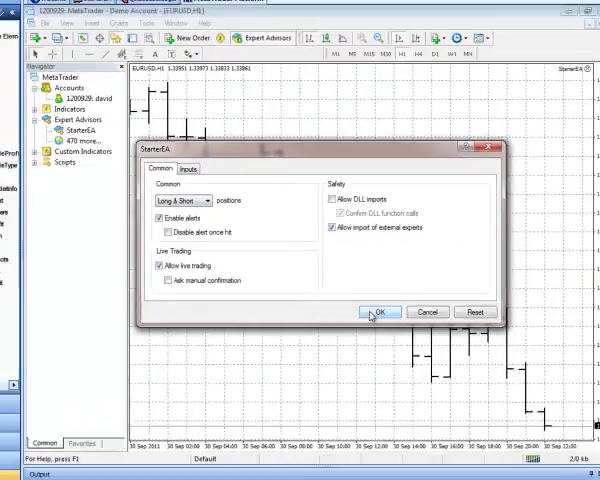
{"action": "left_click", "coordinate": [379, 312]}
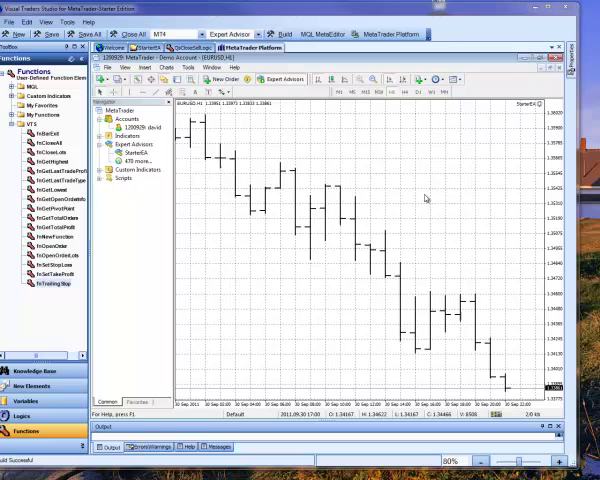